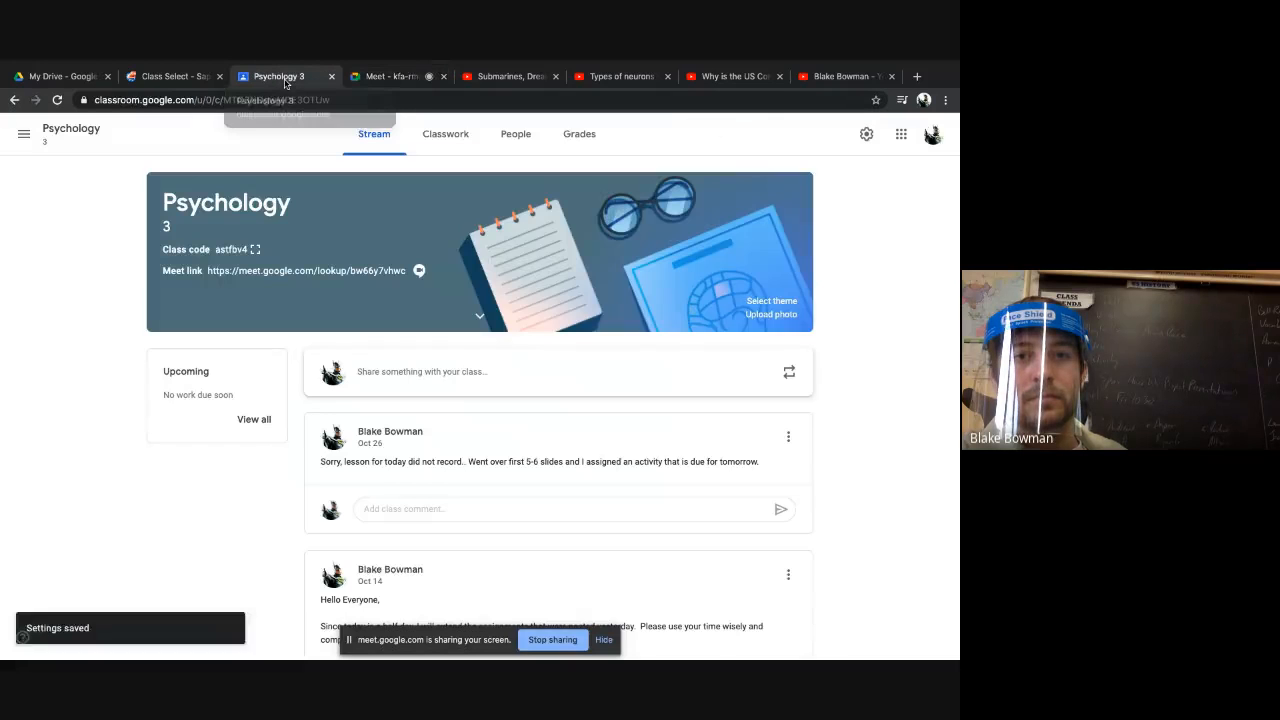
Glance at the Meet presentation and class stream, then minimize Chrome to reach documents.
{"action": "left_click", "coordinate": [395, 76]}
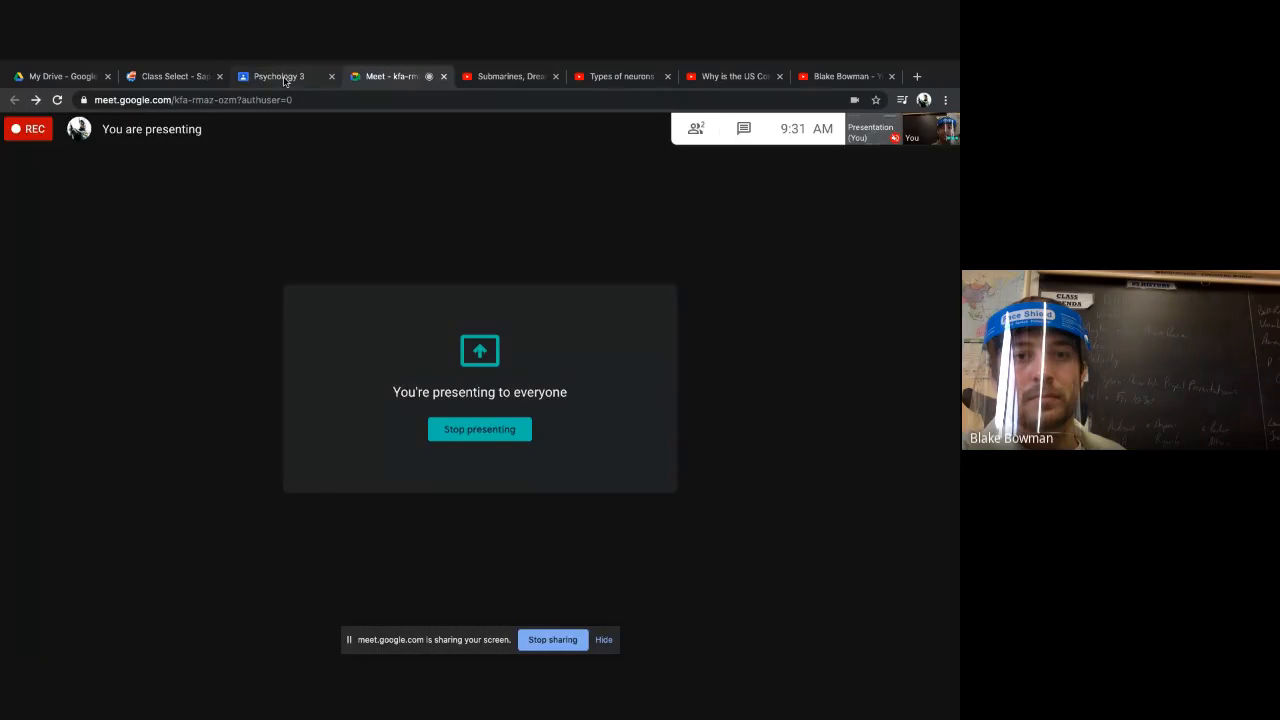
{"action": "left_click", "coordinate": [277, 77]}
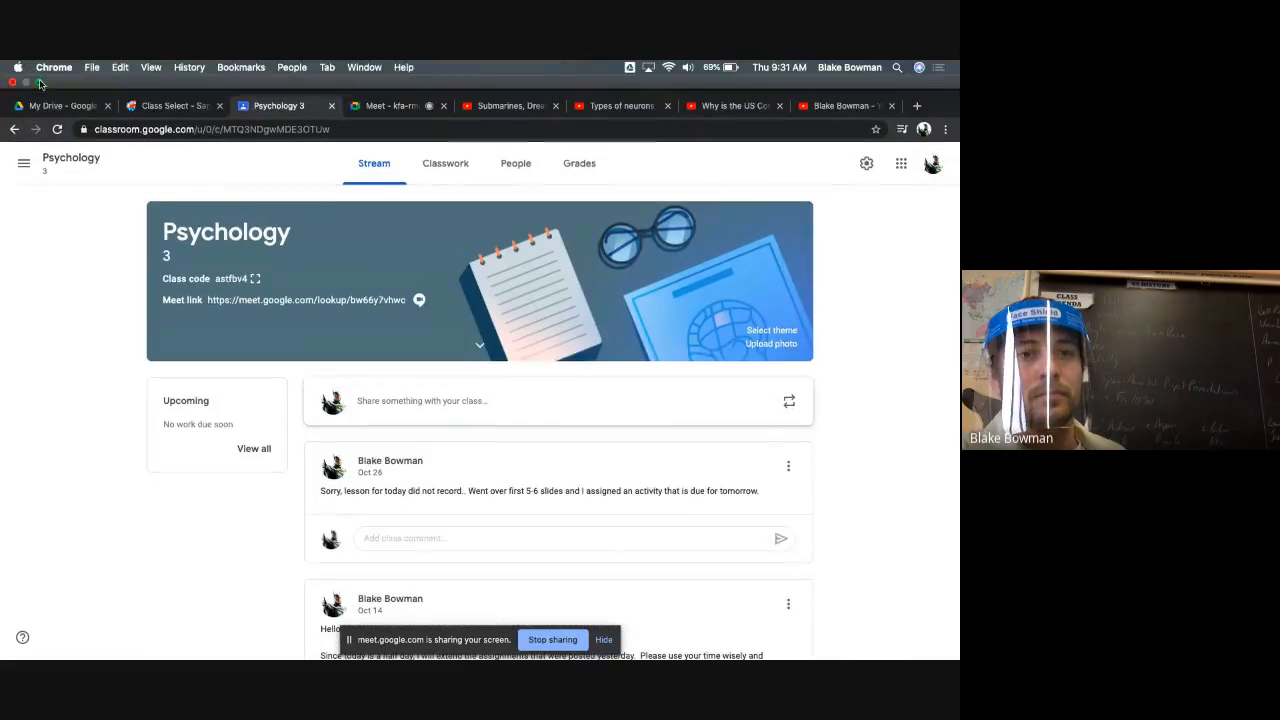
{"action": "left_click", "coordinate": [27, 82]}
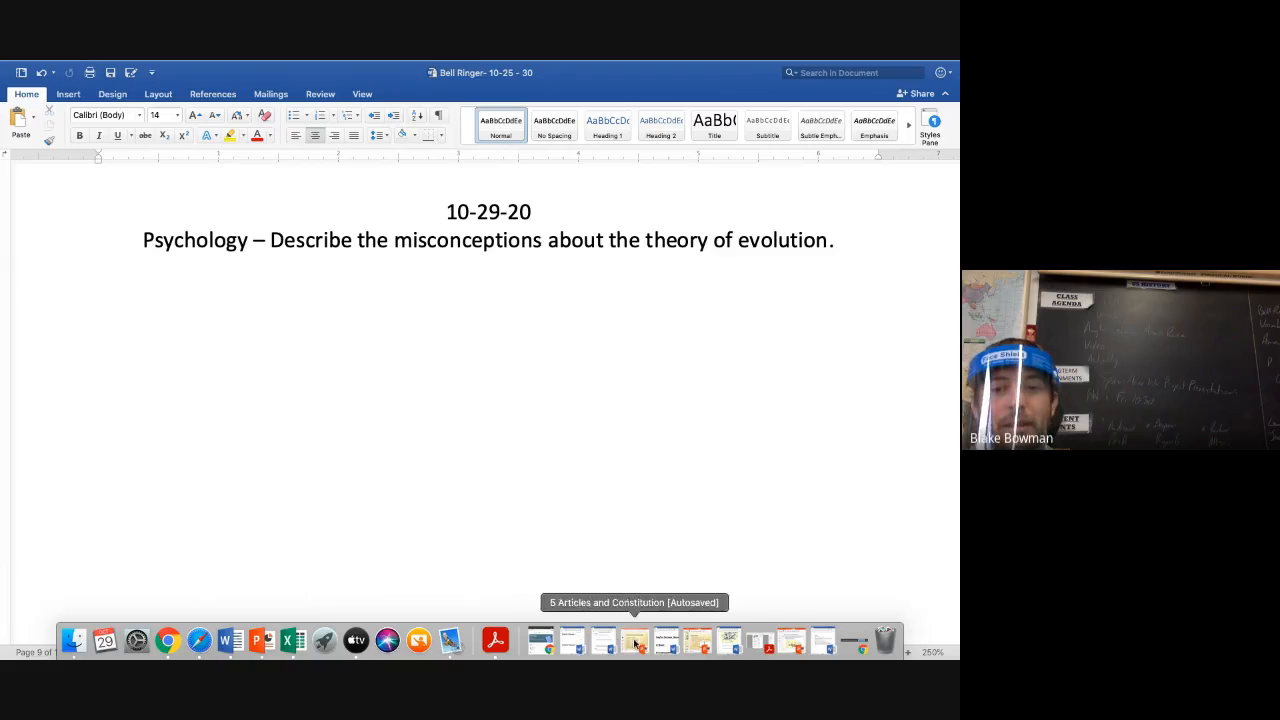
{"action": "mouse_move", "coordinate": [450, 640]}
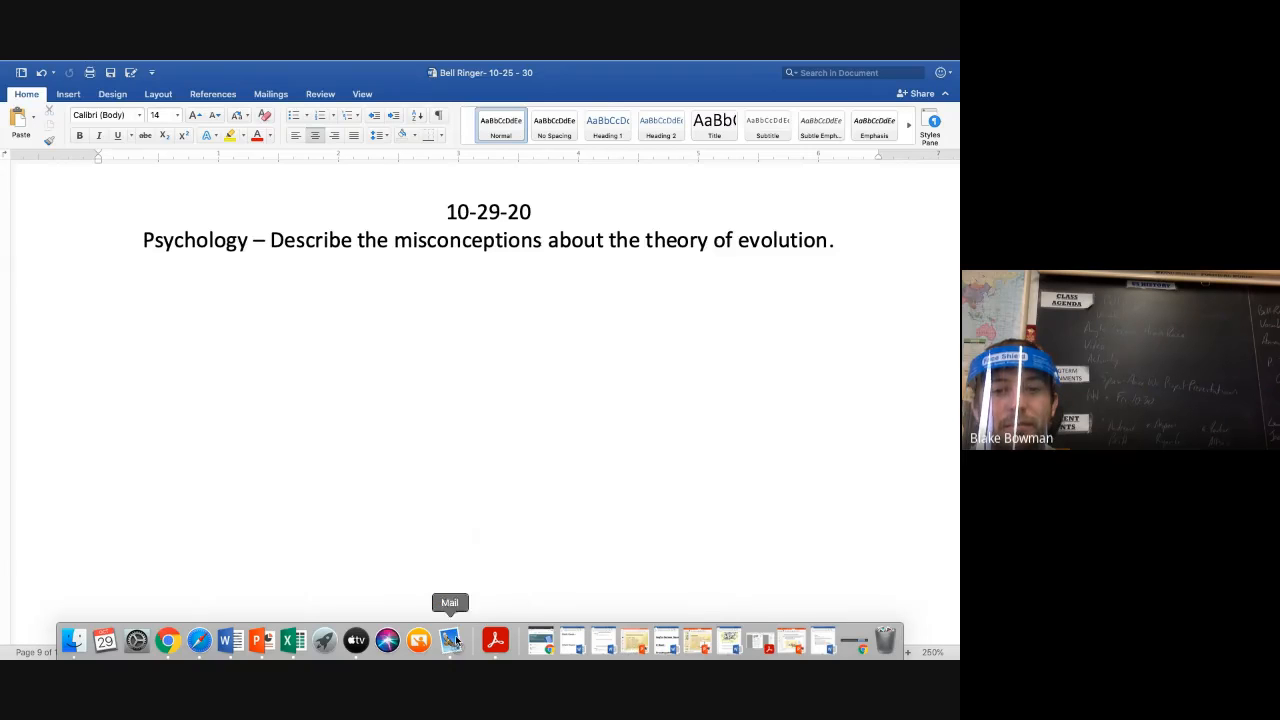
{"action": "mouse_move", "coordinate": [262, 640]}
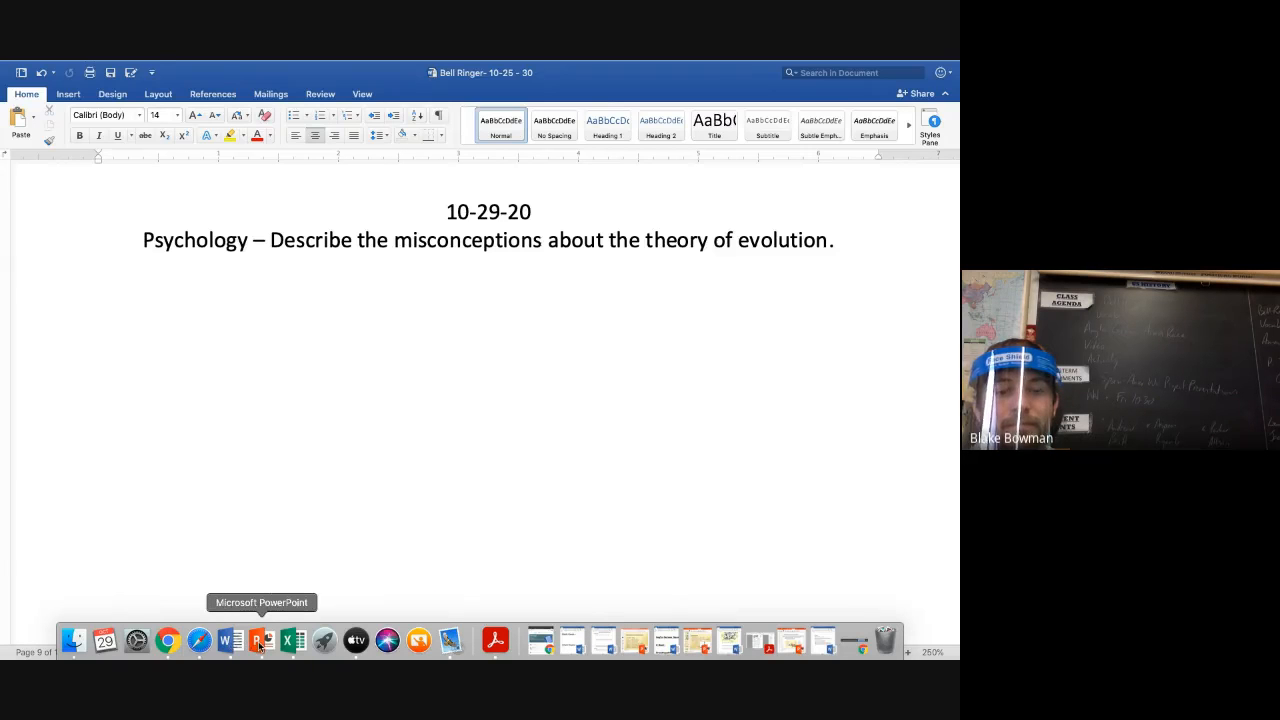
Select slide 10, Misconceptions About Evolution, in the Biopsychology deck, then return to the browser.
{"action": "left_click", "coordinate": [261, 640]}
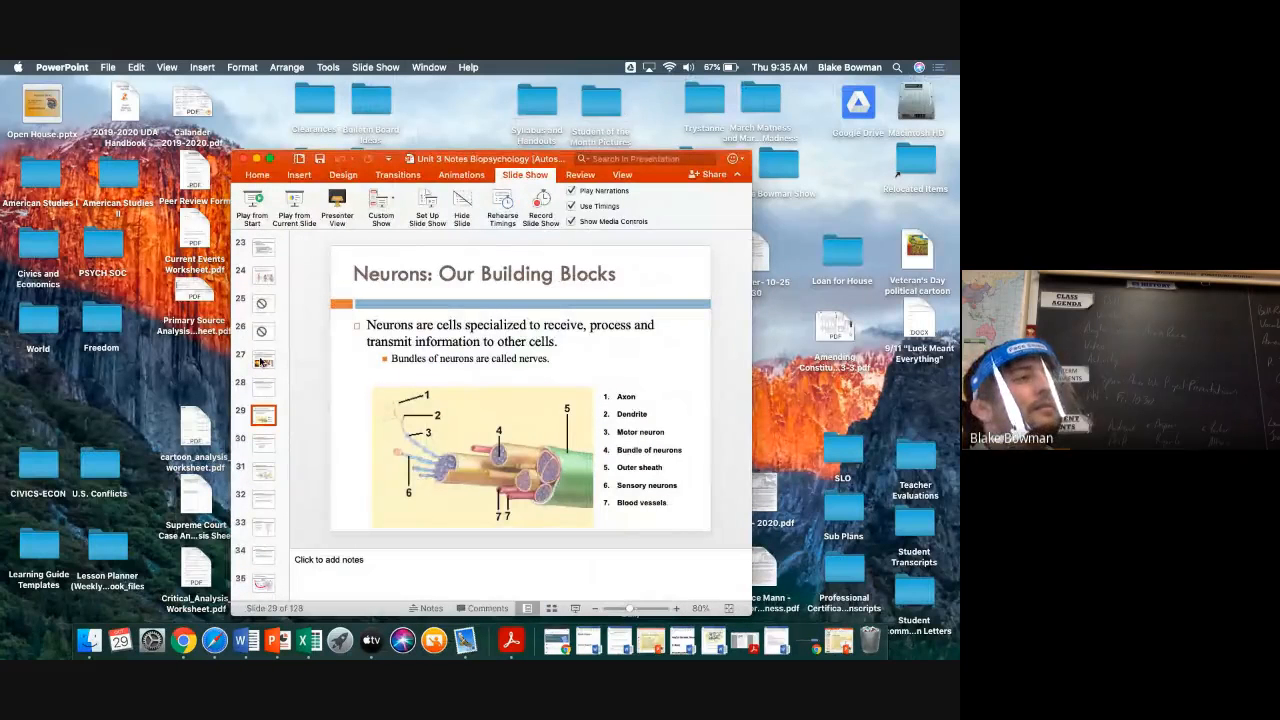
{"action": "left_click", "coordinate": [262, 302]}
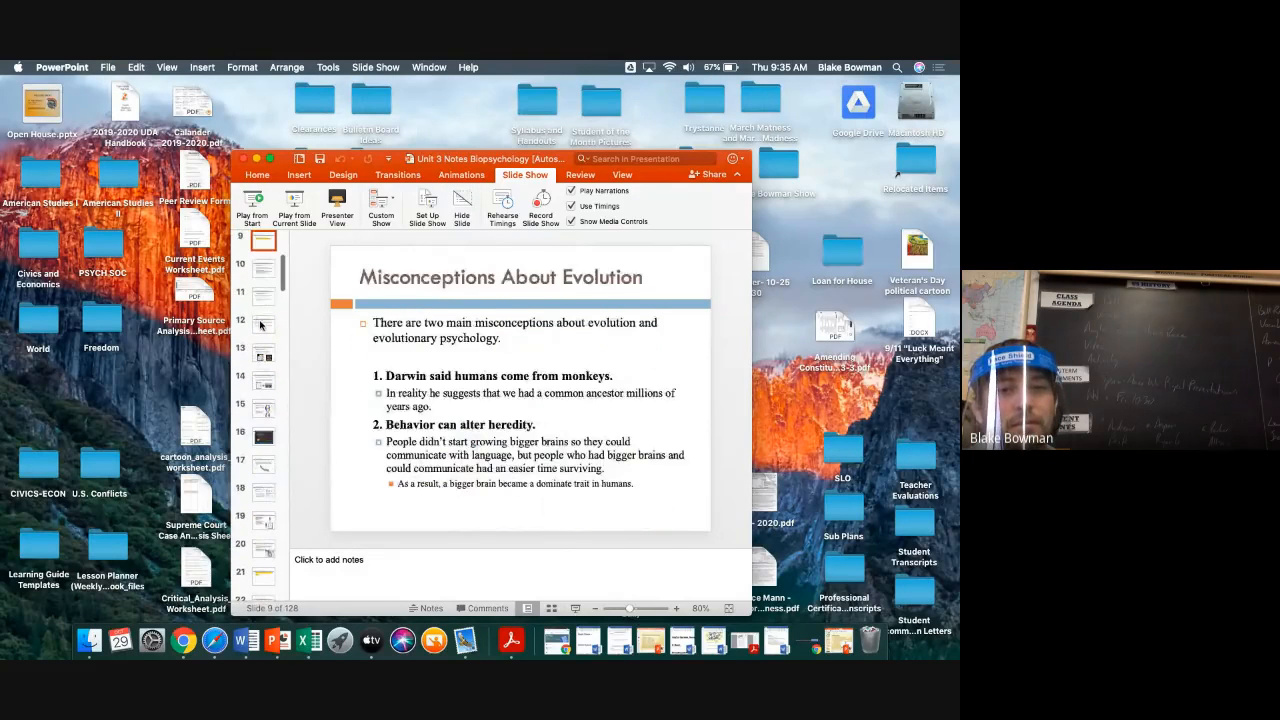
{"action": "left_click", "coordinate": [263, 267]}
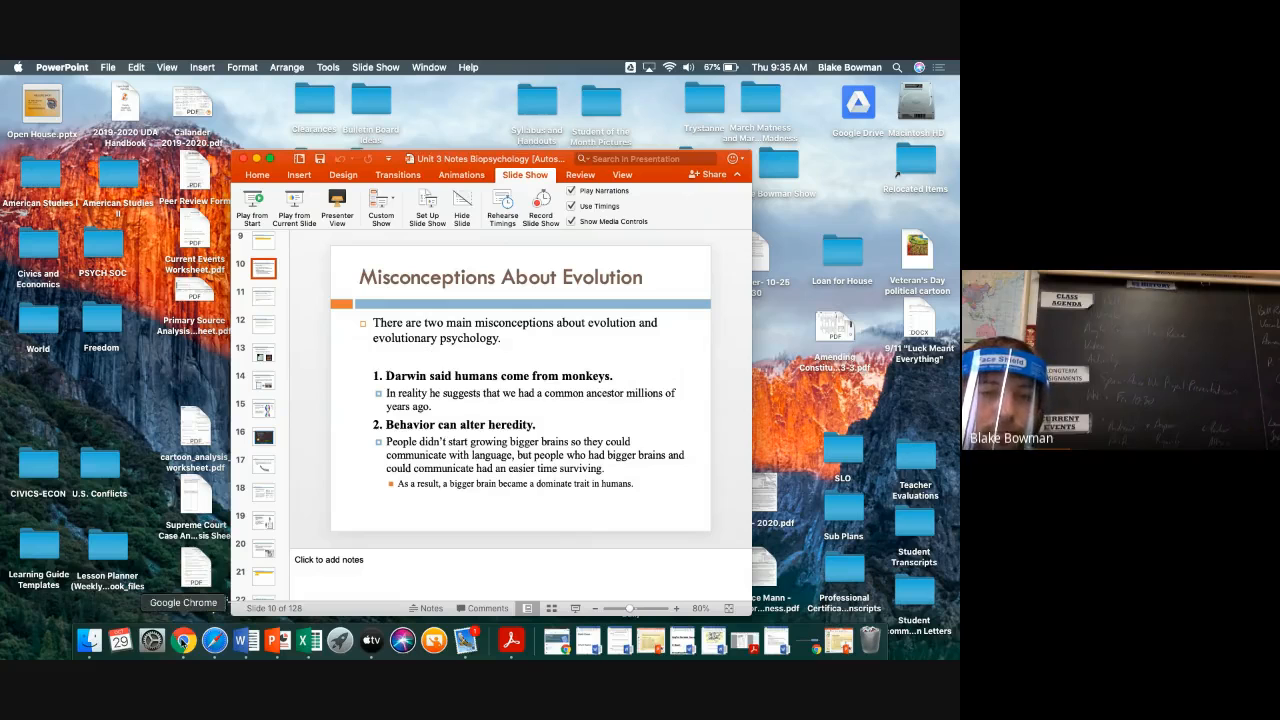
{"action": "left_click", "coordinate": [184, 640]}
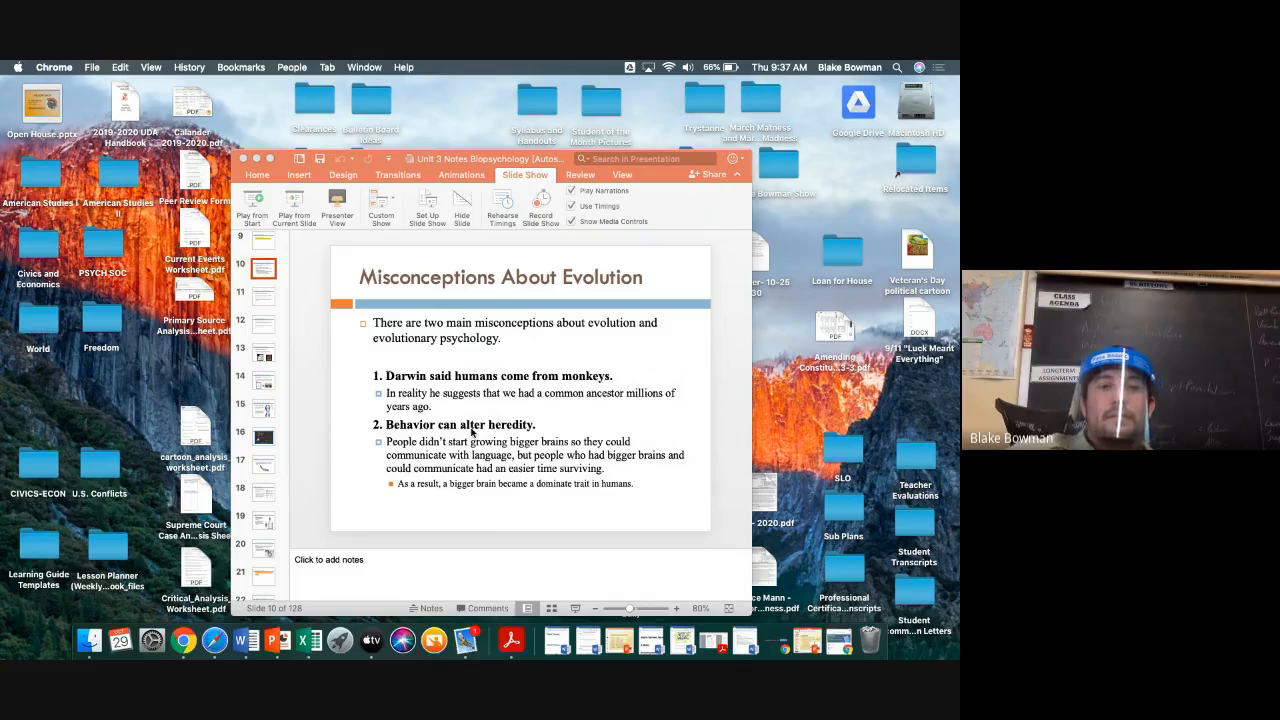
{"action": "mouse_move", "coordinate": [615, 372]}
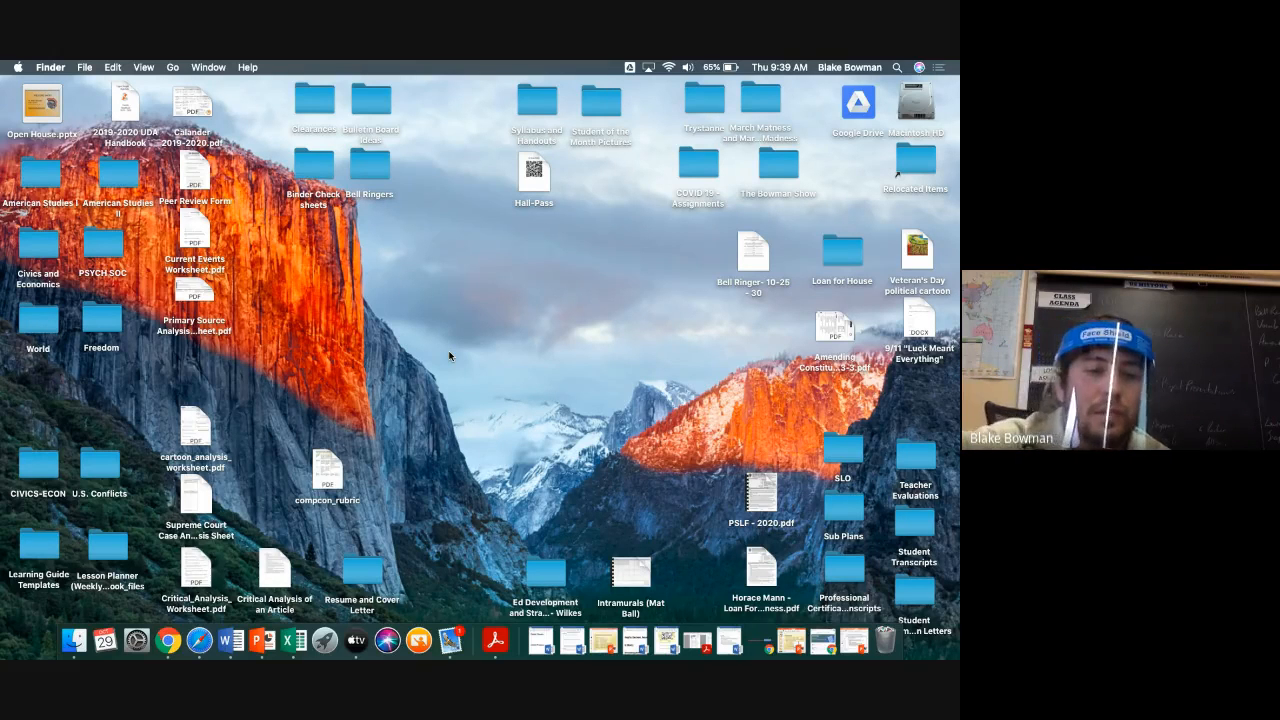
Scroll Psychology 3's Classwork assignments, including The Types Neuron at 9:45 AM, then open the class list.
{"action": "left_click", "coordinate": [169, 640]}
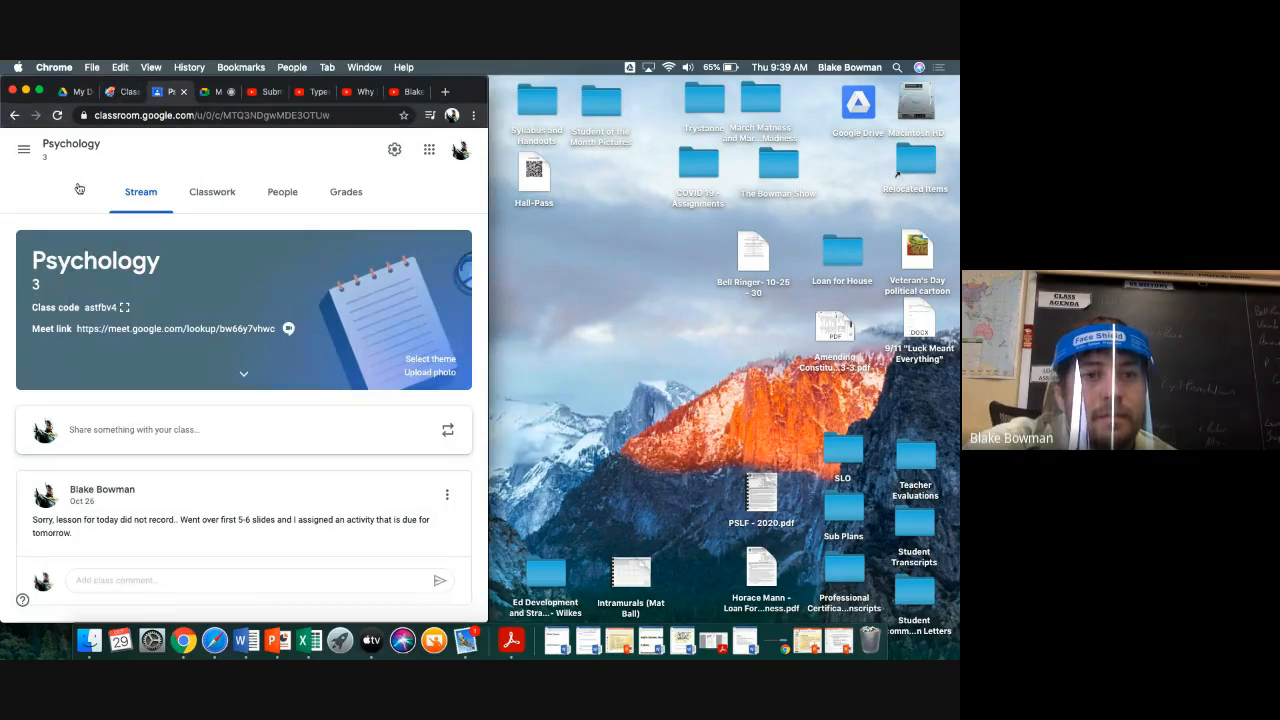
{"action": "left_click", "coordinate": [211, 191]}
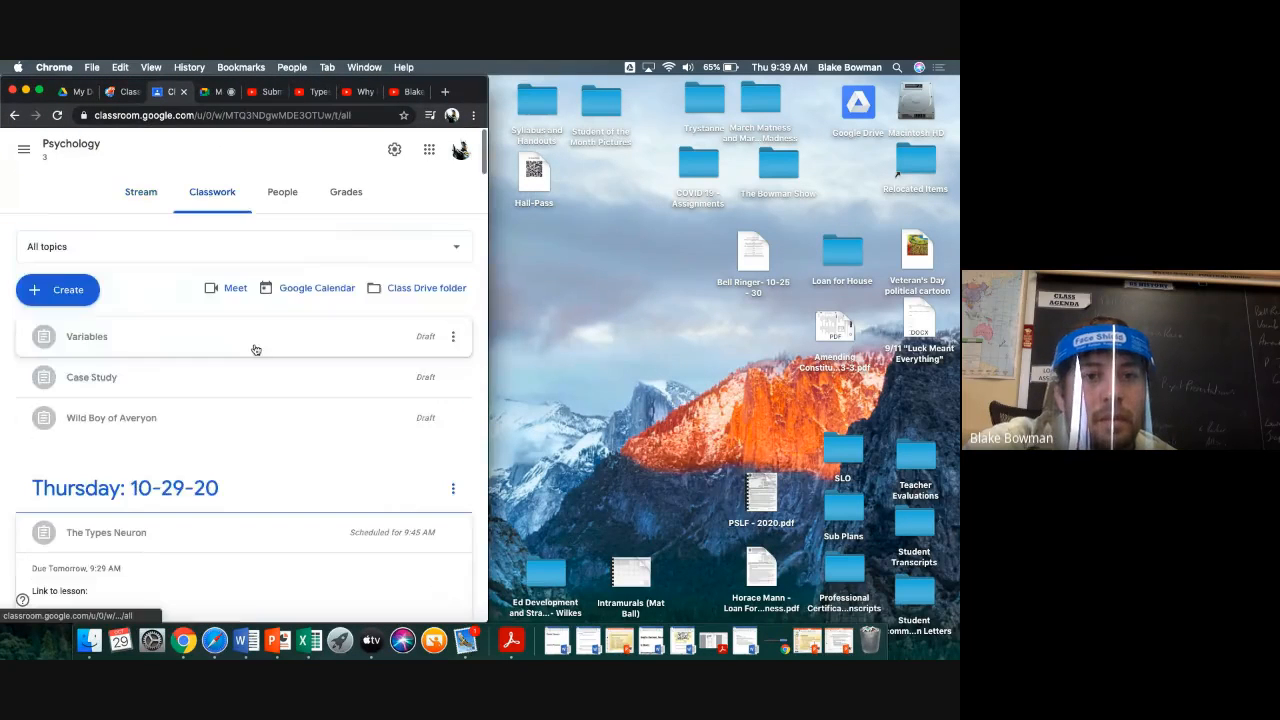
{"action": "scroll", "scroll_direction": "down", "scroll_amount": 3}
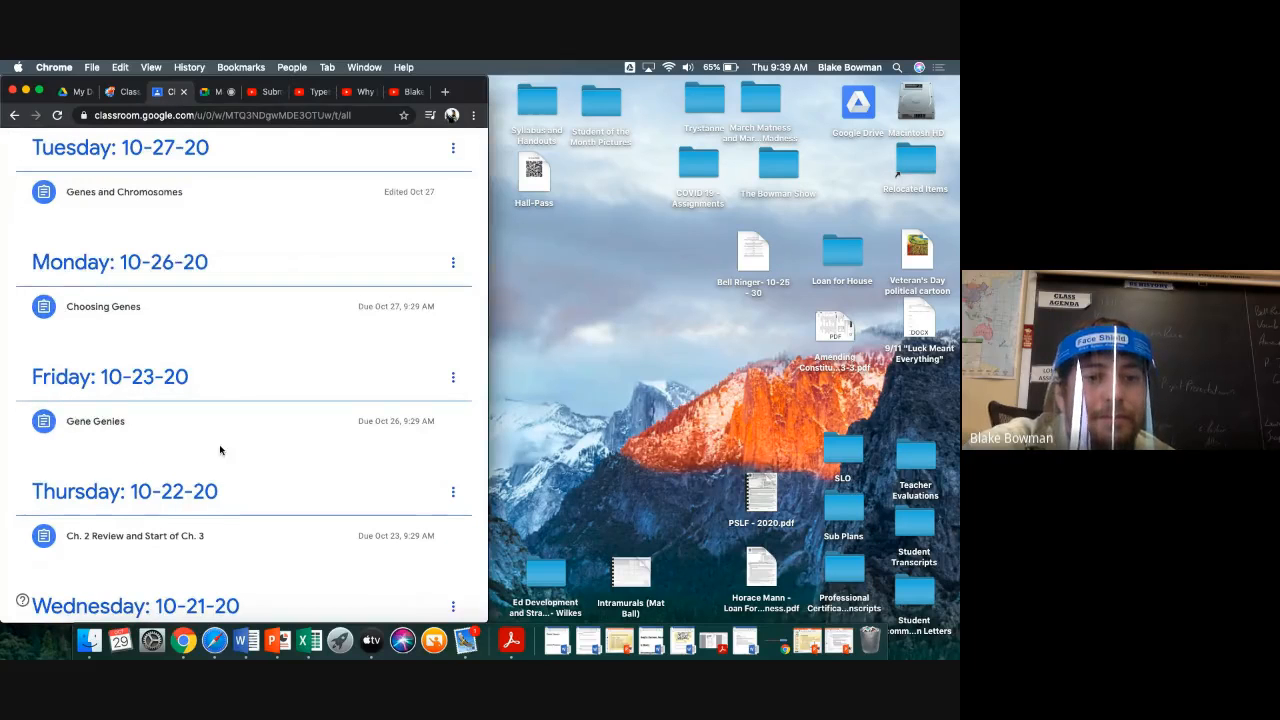
{"action": "scroll", "scroll_direction": "down", "scroll_amount": 3}
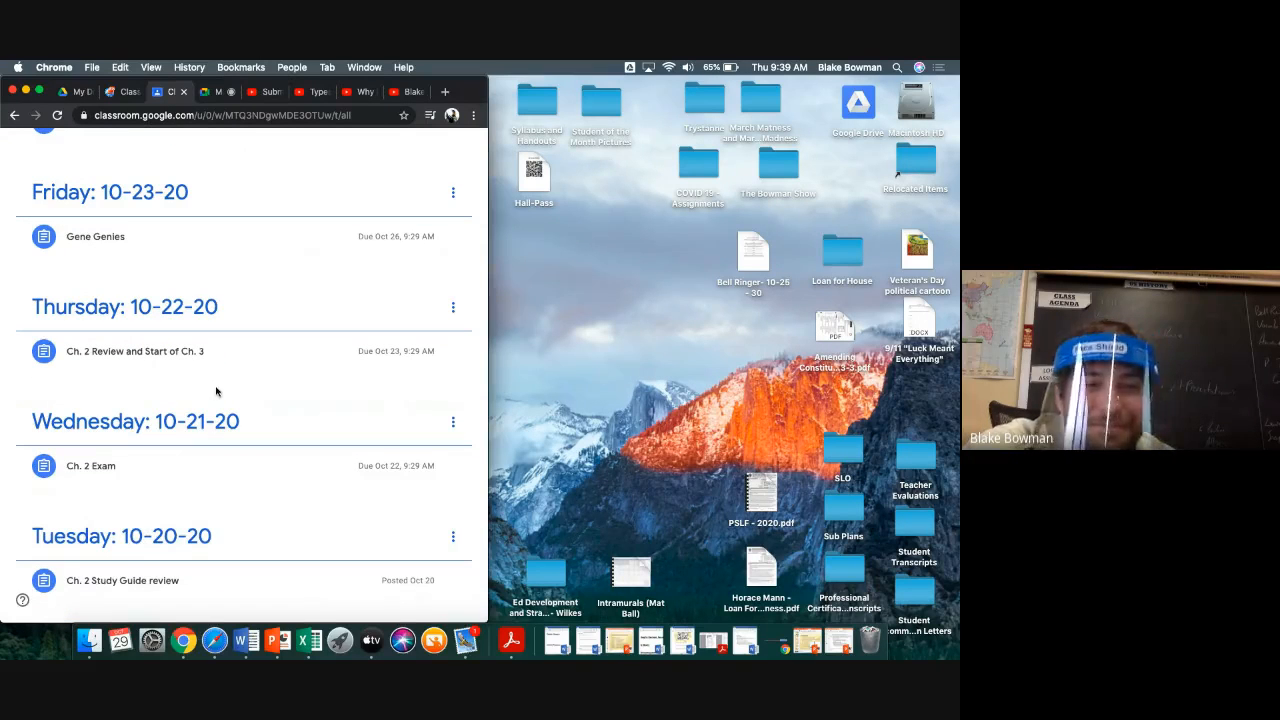
{"action": "left_click", "coordinate": [134, 351]}
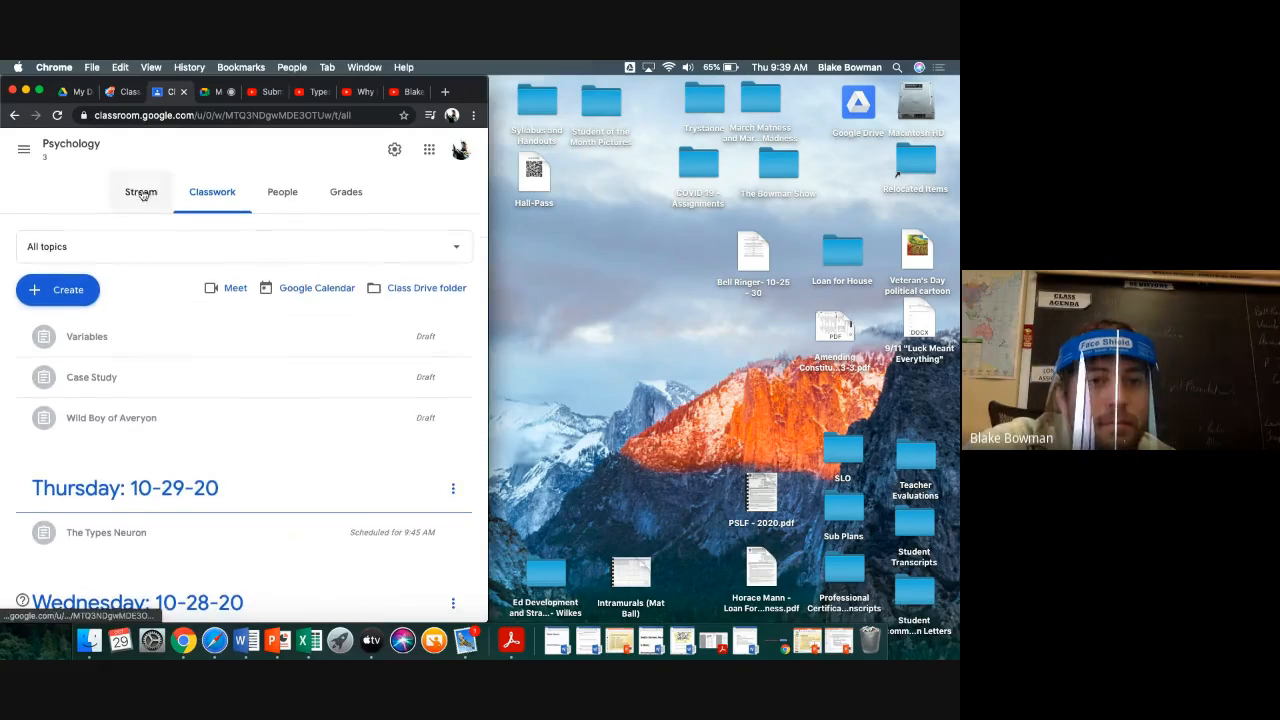
{"action": "left_click", "coordinate": [24, 150]}
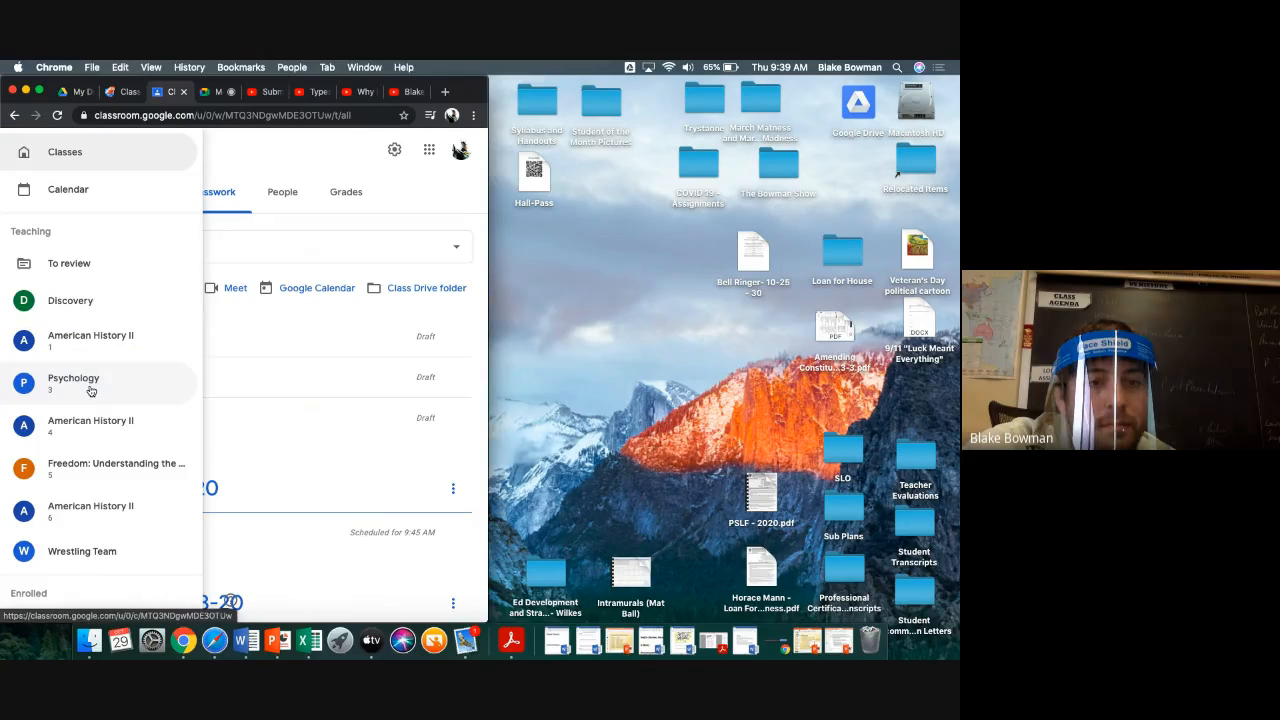
Pick the Psychology 3 class, then double-click on the desktop to head back to the slides.
{"action": "left_click", "coordinate": [73, 378]}
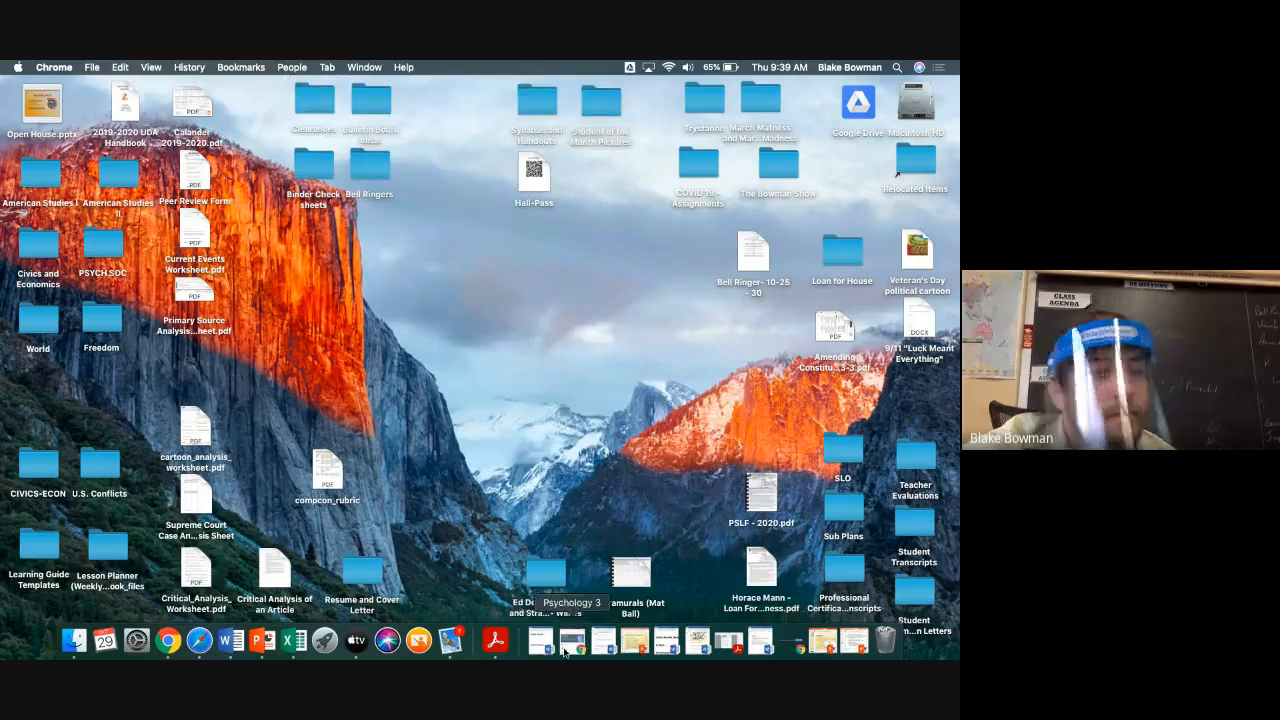
{"action": "mouse_move", "coordinate": [573, 650]}
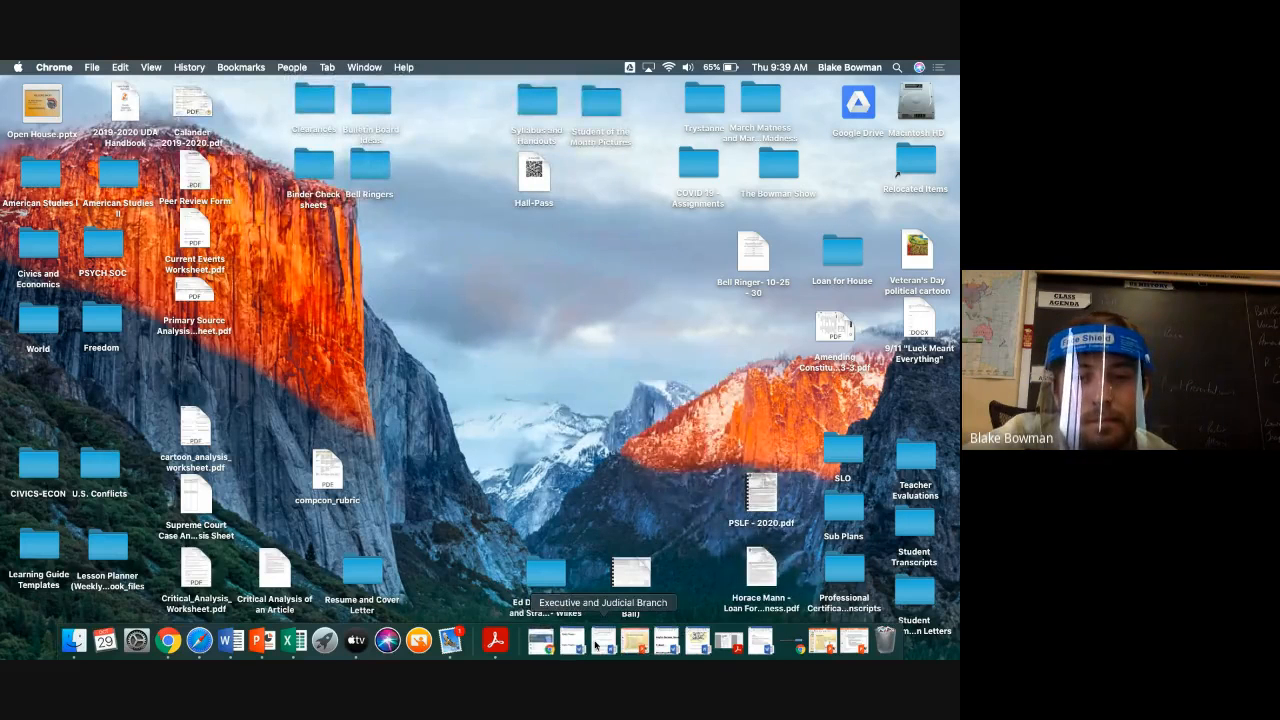
{"action": "double_click", "coordinate": [631, 572]}
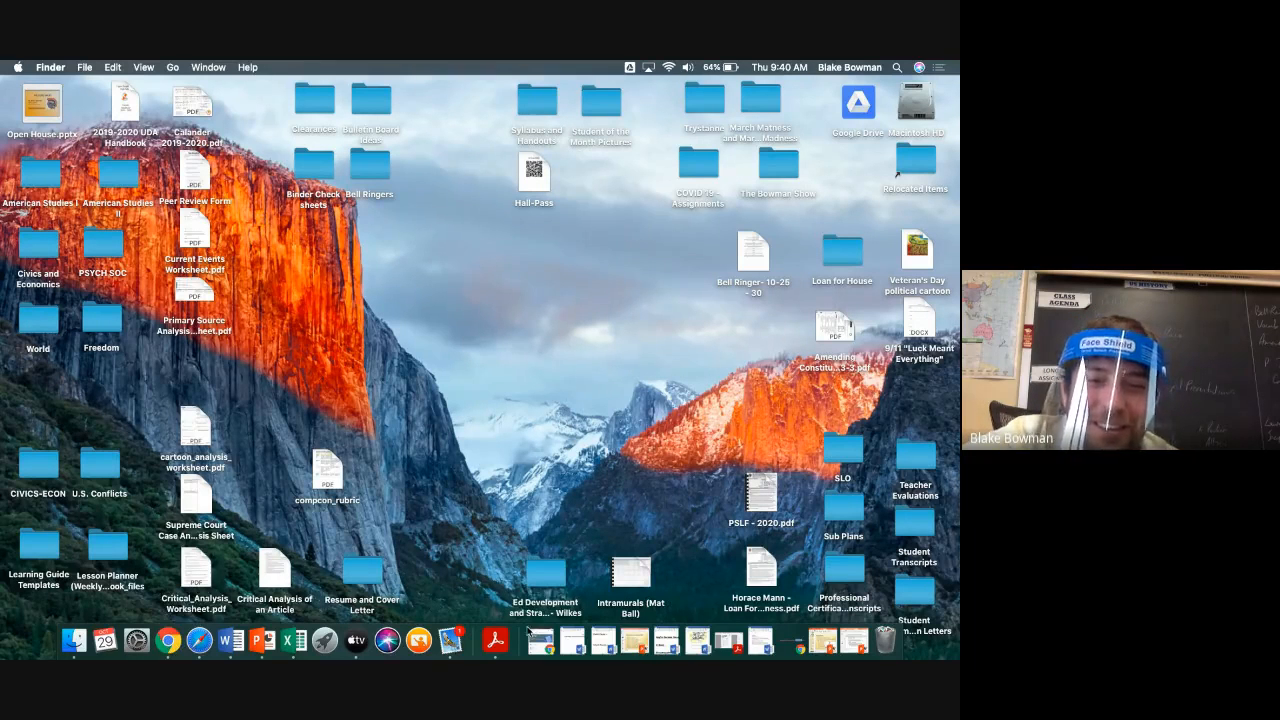
{"action": "mouse_move", "coordinate": [853, 640]}
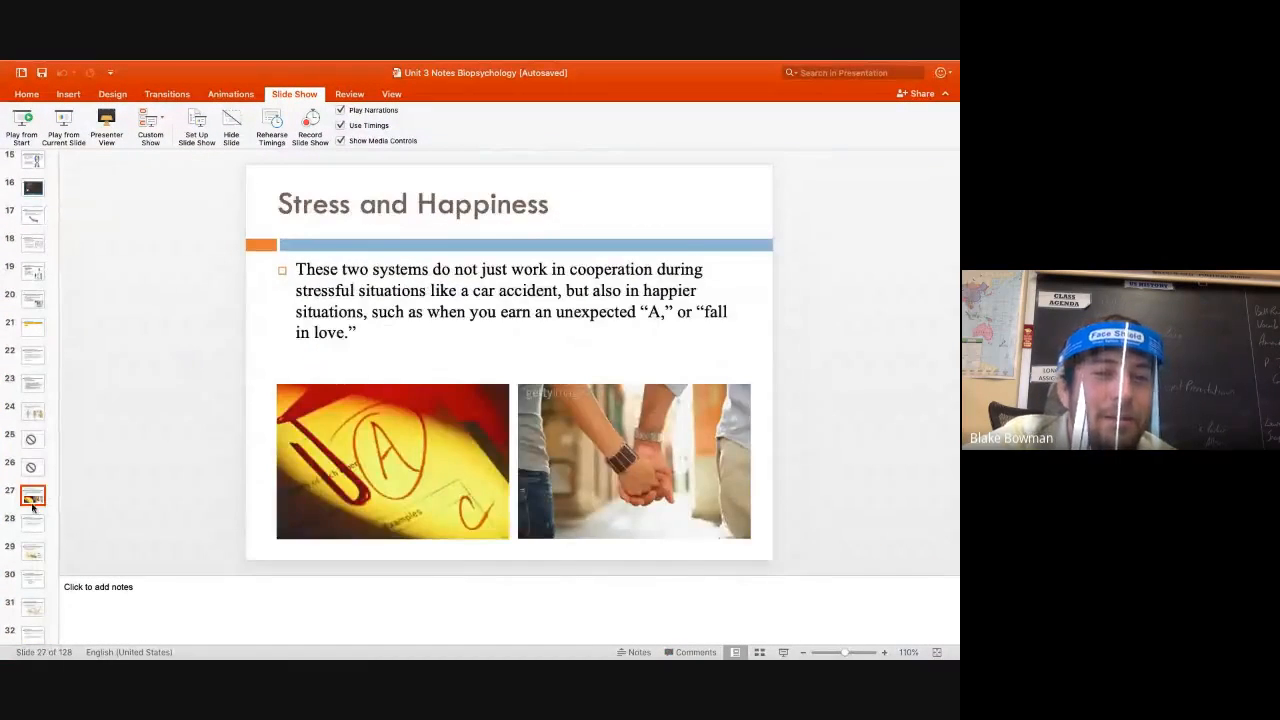
Select slides 28 and 29, then play from Neurons: Our Building Blocks in Presenter View.
{"action": "left_click", "coordinate": [33, 523]}
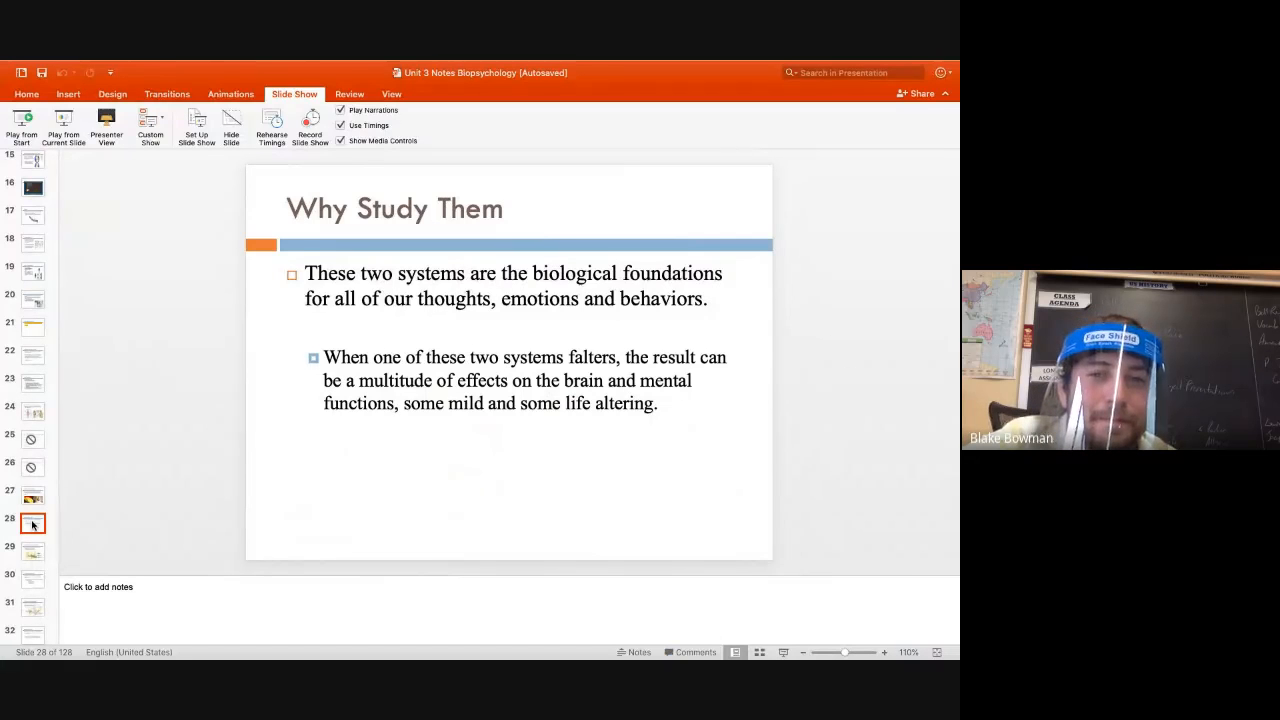
{"action": "left_click", "coordinate": [33, 551]}
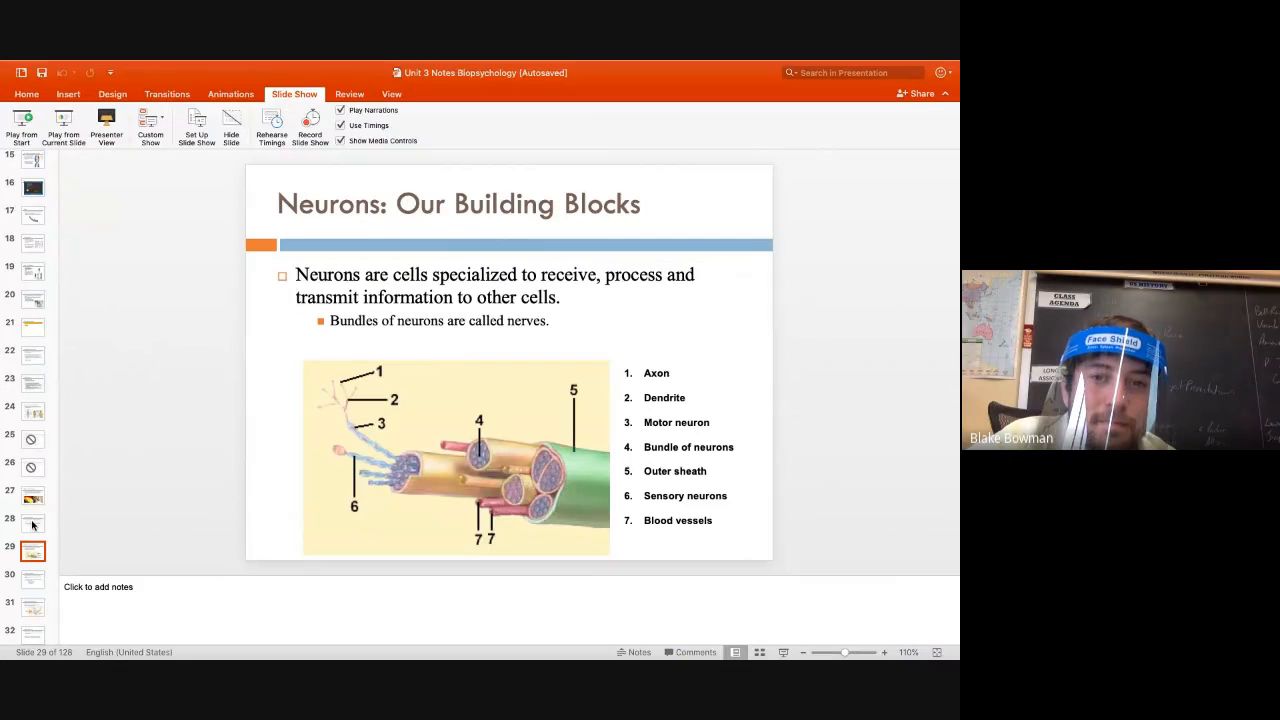
{"action": "left_click", "coordinate": [32, 494]}
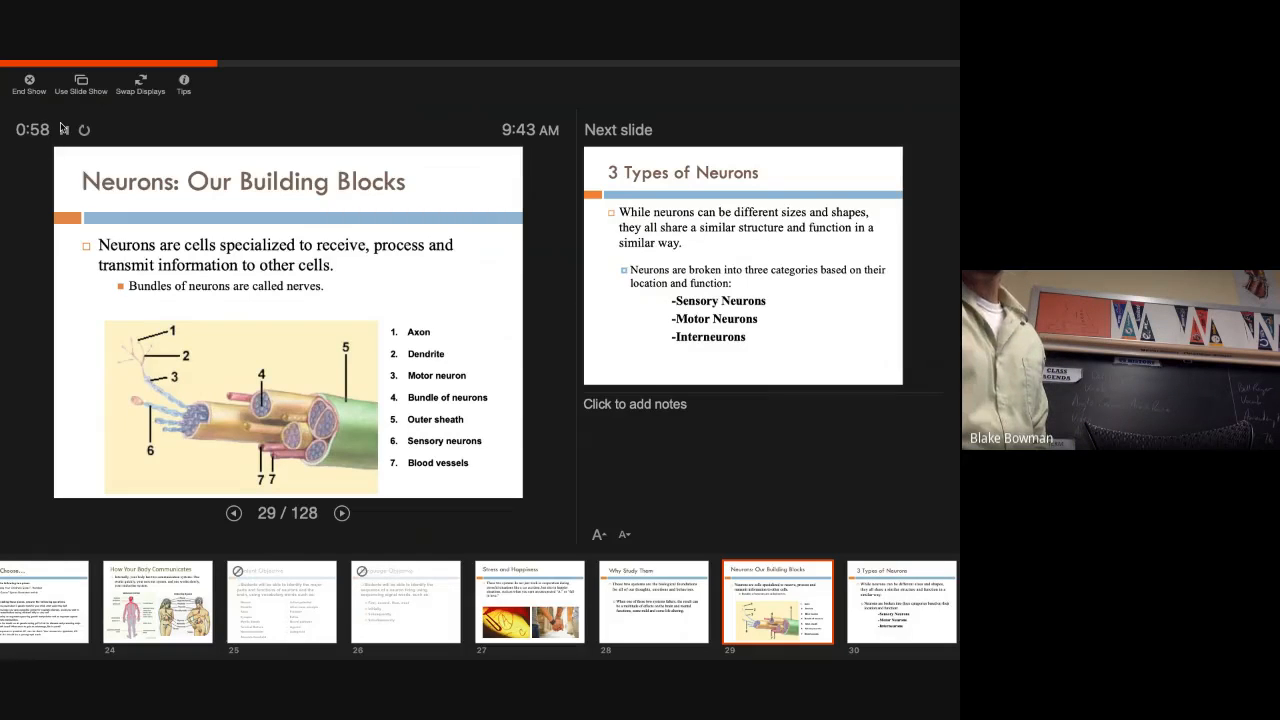
Advance the slide show to slide 30, 3 Types of Neurons.
{"action": "left_click", "coordinate": [341, 513]}
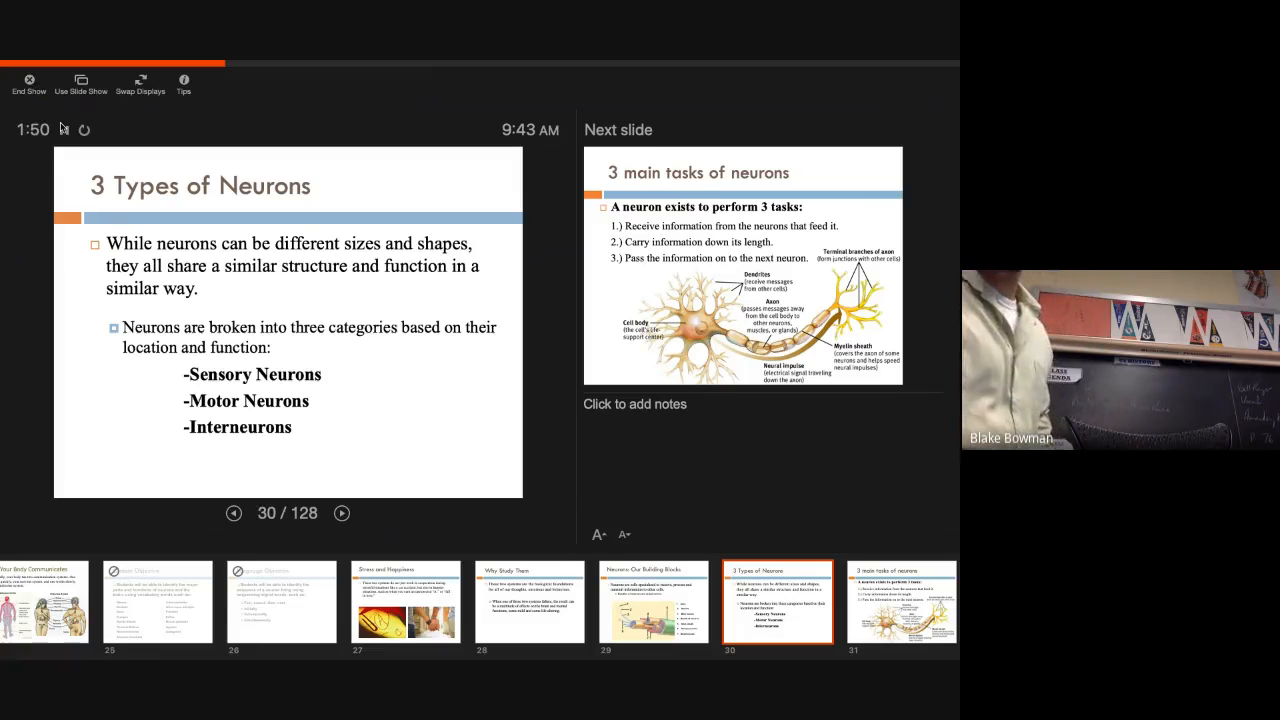
Advance the slide show to slide 31, 3 main tasks of neurons.
{"action": "left_click", "coordinate": [341, 513]}
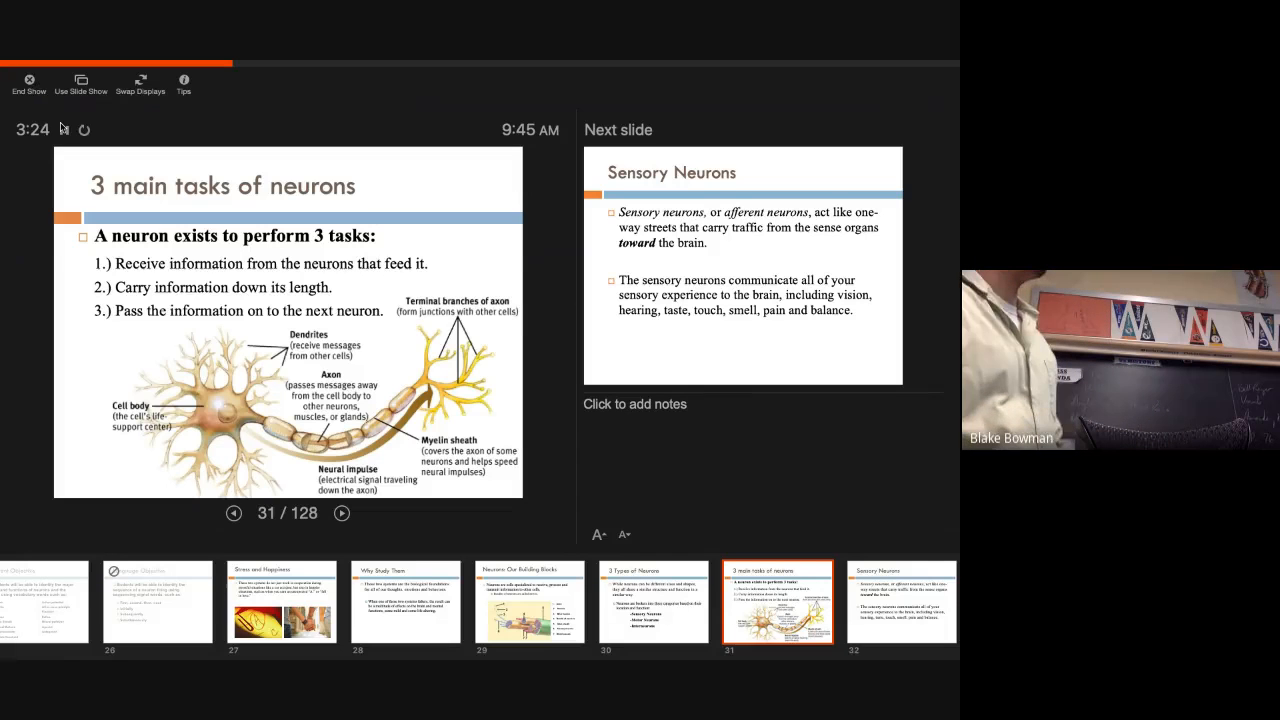
Advance the slide show to slide 32, Sensory Neurons.
{"action": "left_click", "coordinate": [341, 513]}
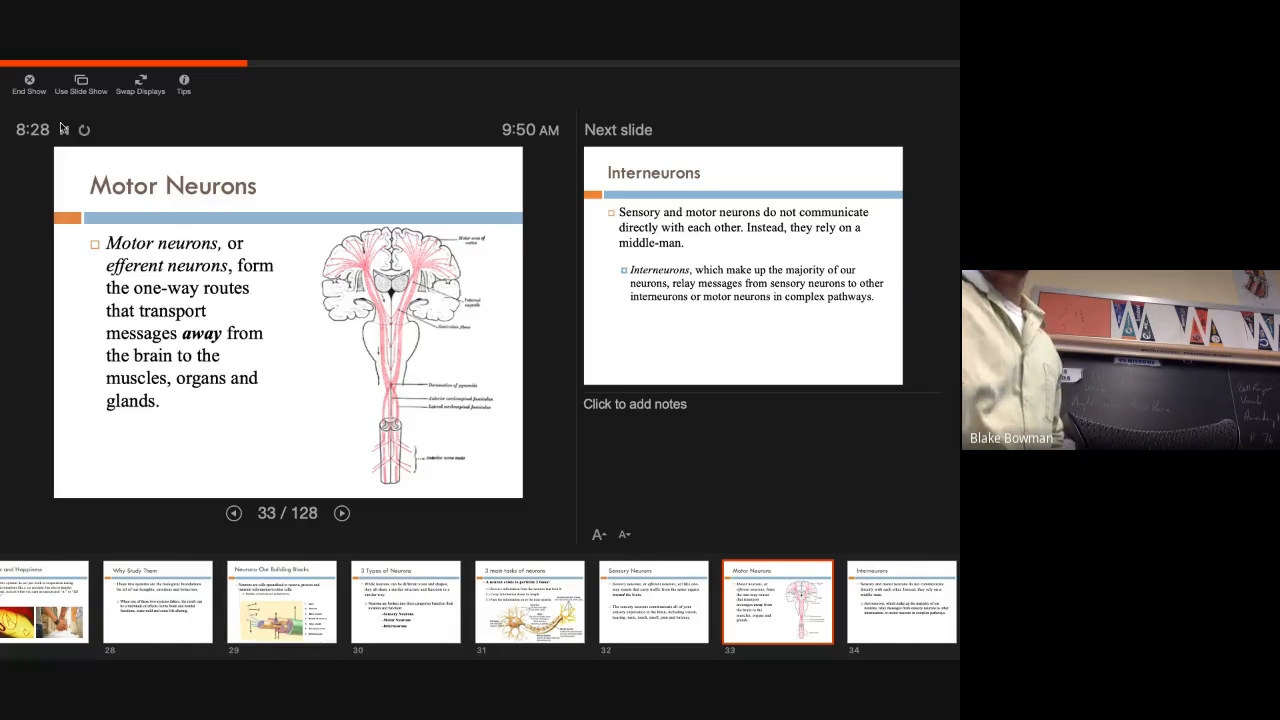
Move the slide show to slide 34, Interneurons, with What a Neuron Looks Like queued.
{"action": "left_click", "coordinate": [341, 513]}
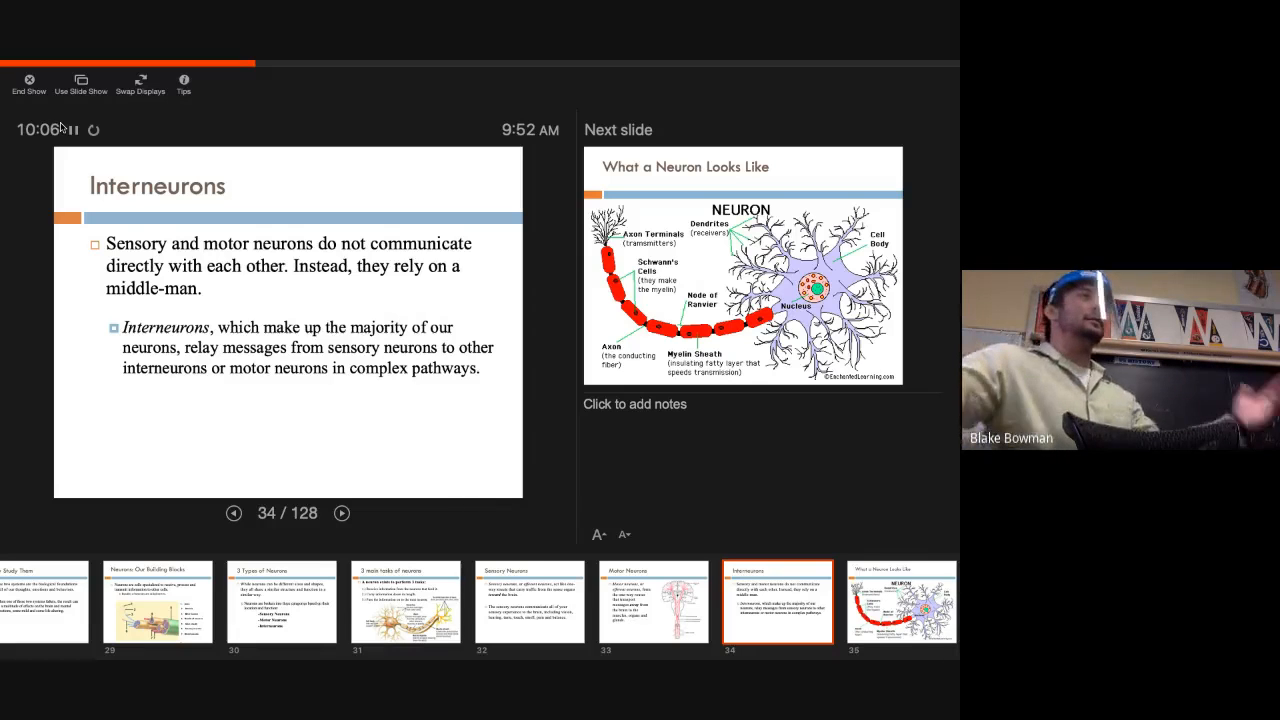
{"action": "left_click", "coordinate": [233, 513]}
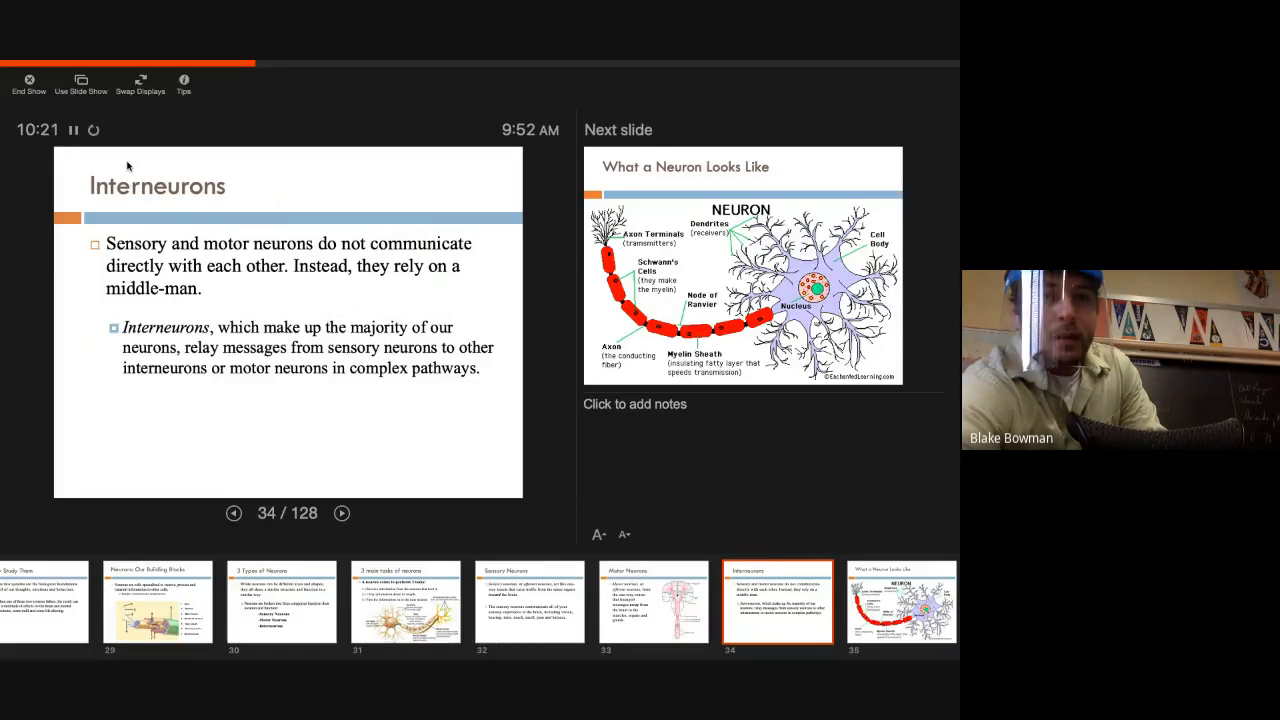
Open Psychology 3's Classwork and expand The Types Neuron assignment, 0 of 26 turned in.
{"action": "left_click", "coordinate": [29, 80]}
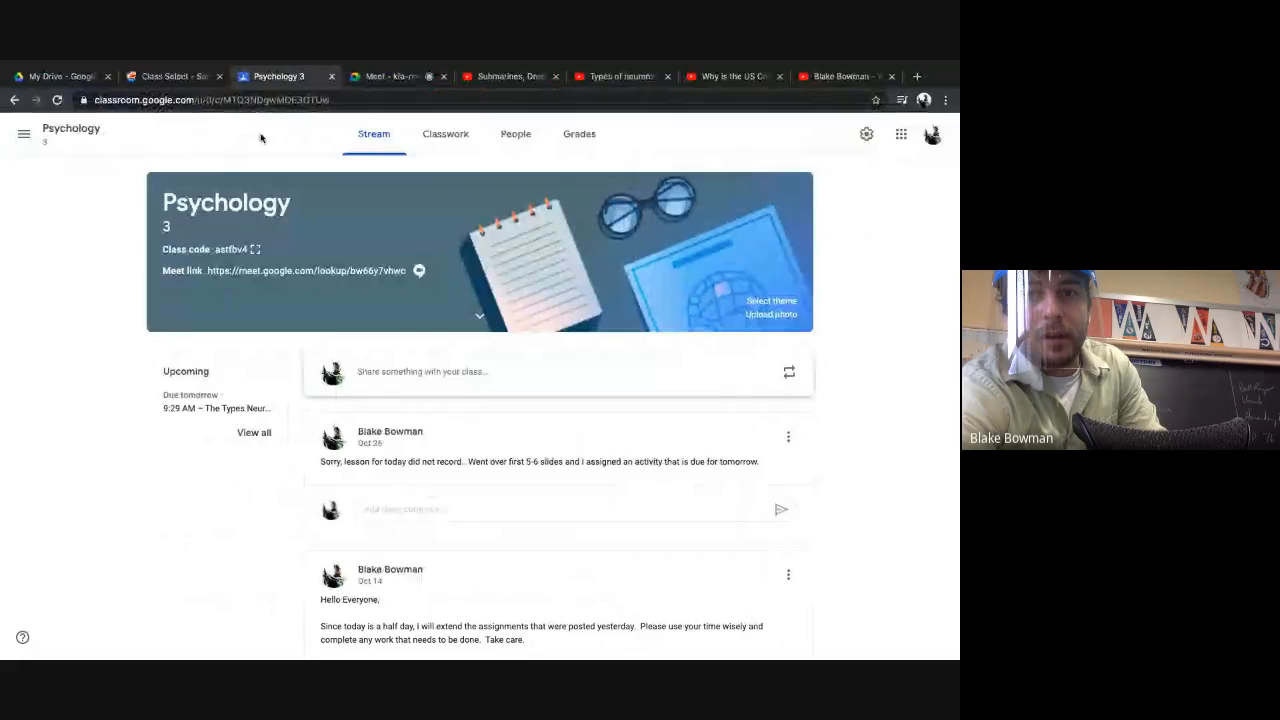
{"action": "left_click", "coordinate": [444, 133]}
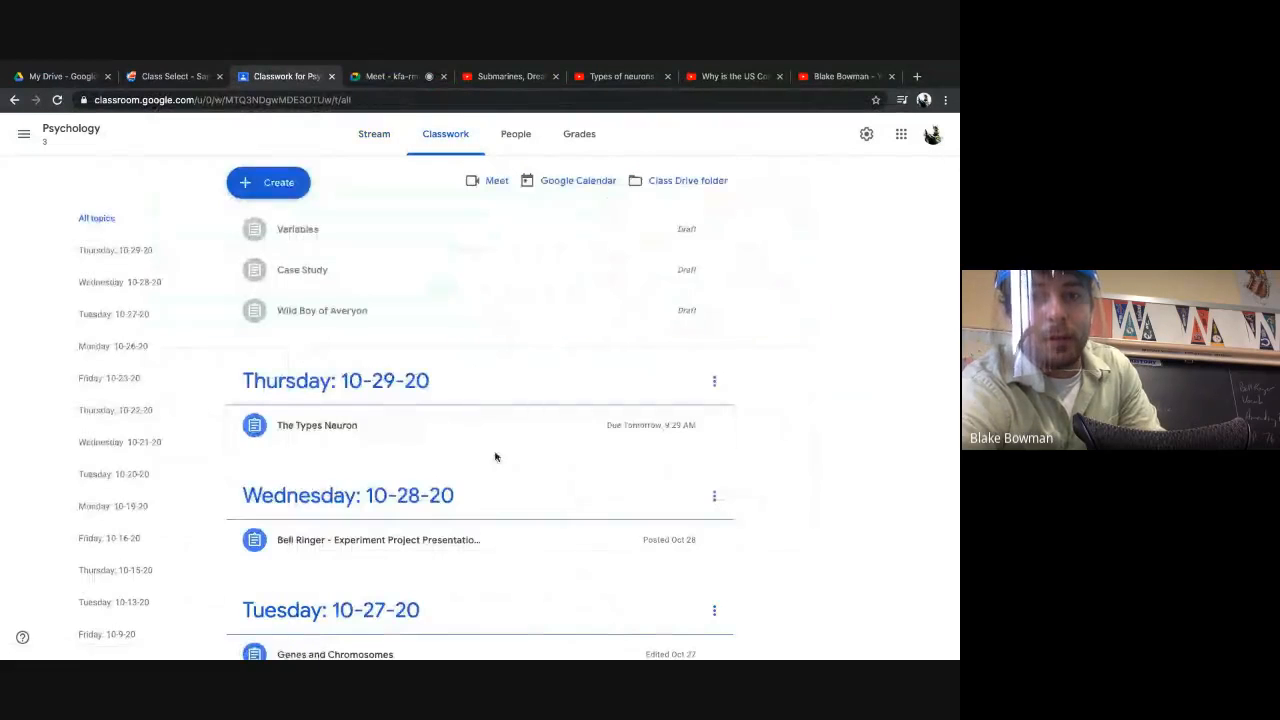
{"action": "left_click", "coordinate": [316, 425]}
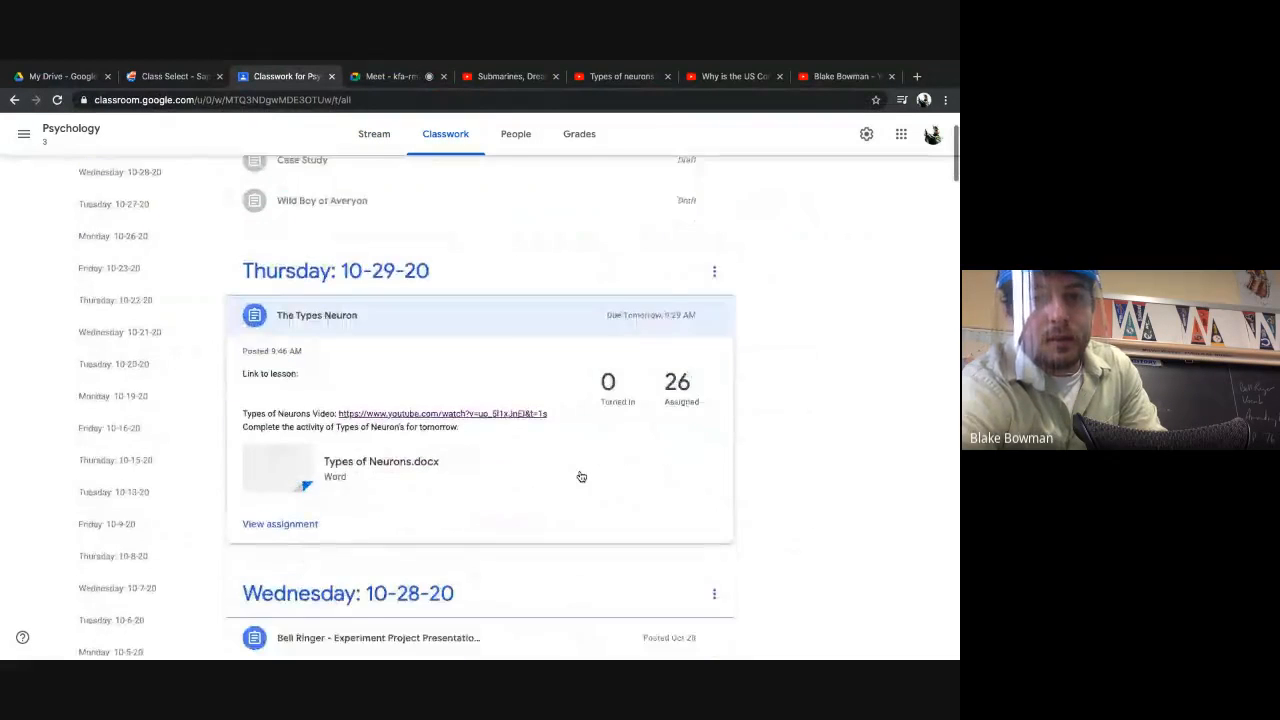
{"action": "left_click", "coordinate": [381, 470]}
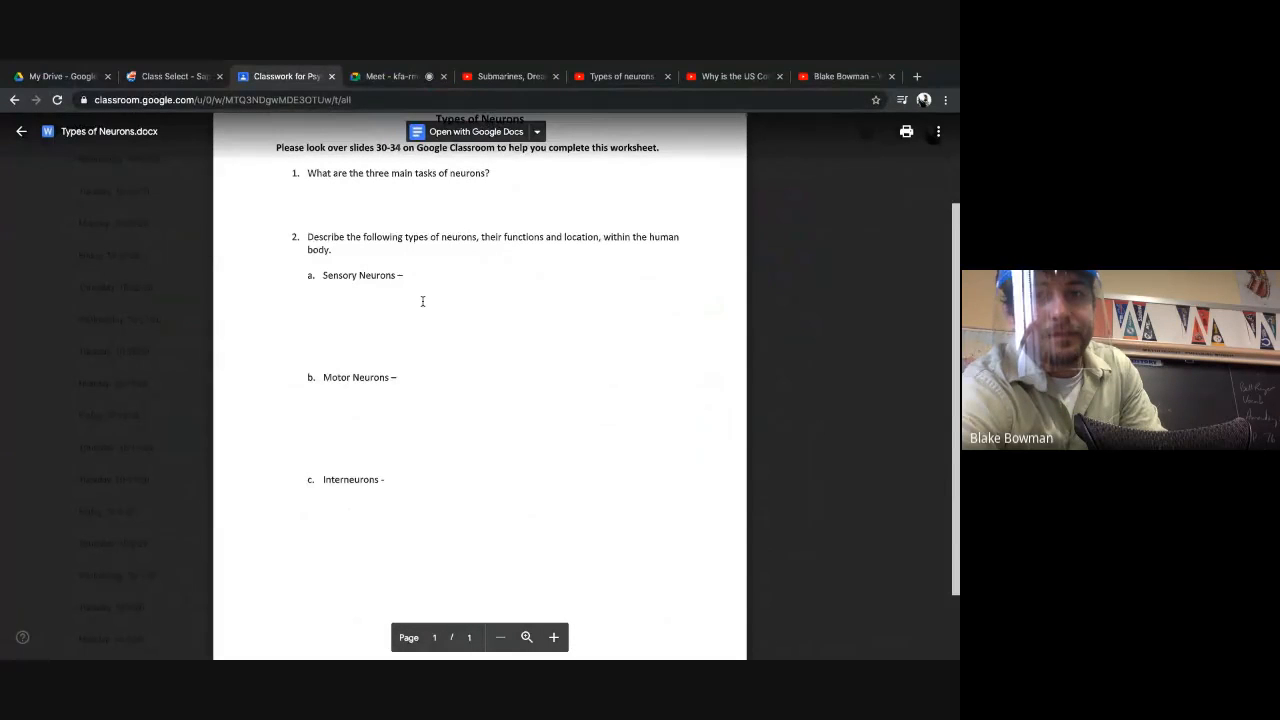
{"action": "mouse_move", "coordinate": [376, 201]}
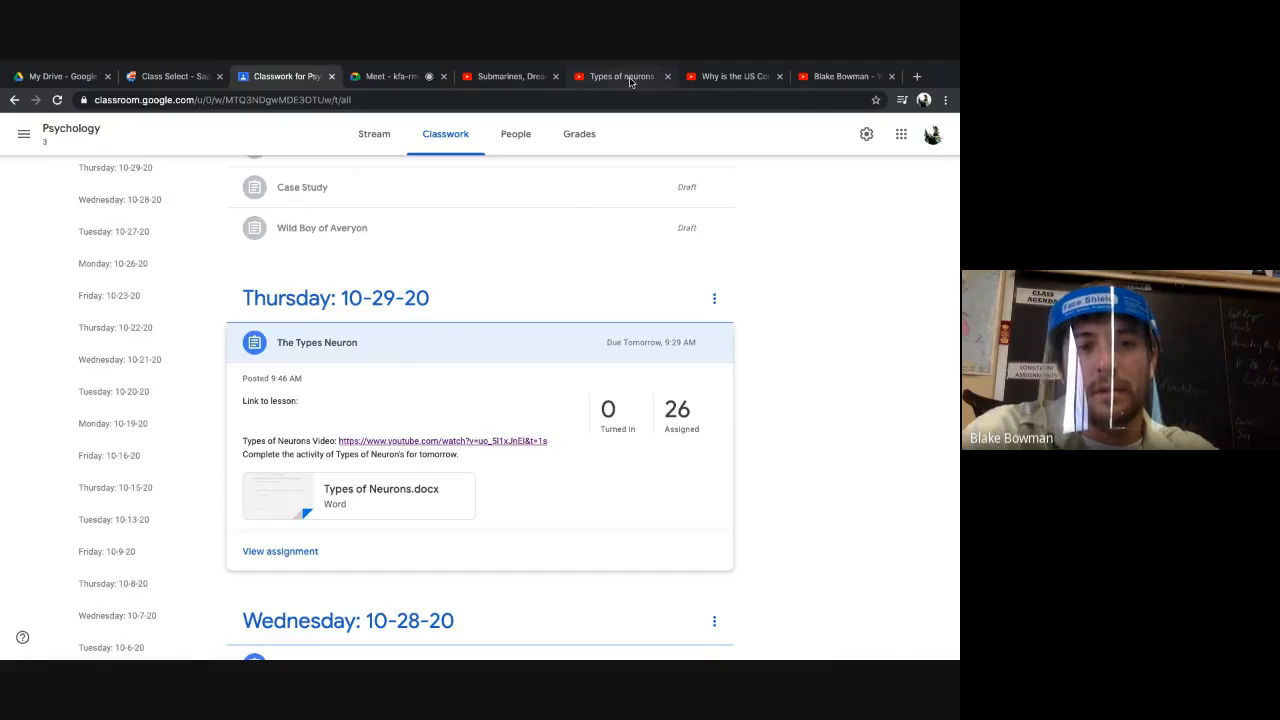
Switch to the 'Types of neurons' tab and start the Intro to Psychology video.
{"action": "left_click", "coordinate": [620, 77]}
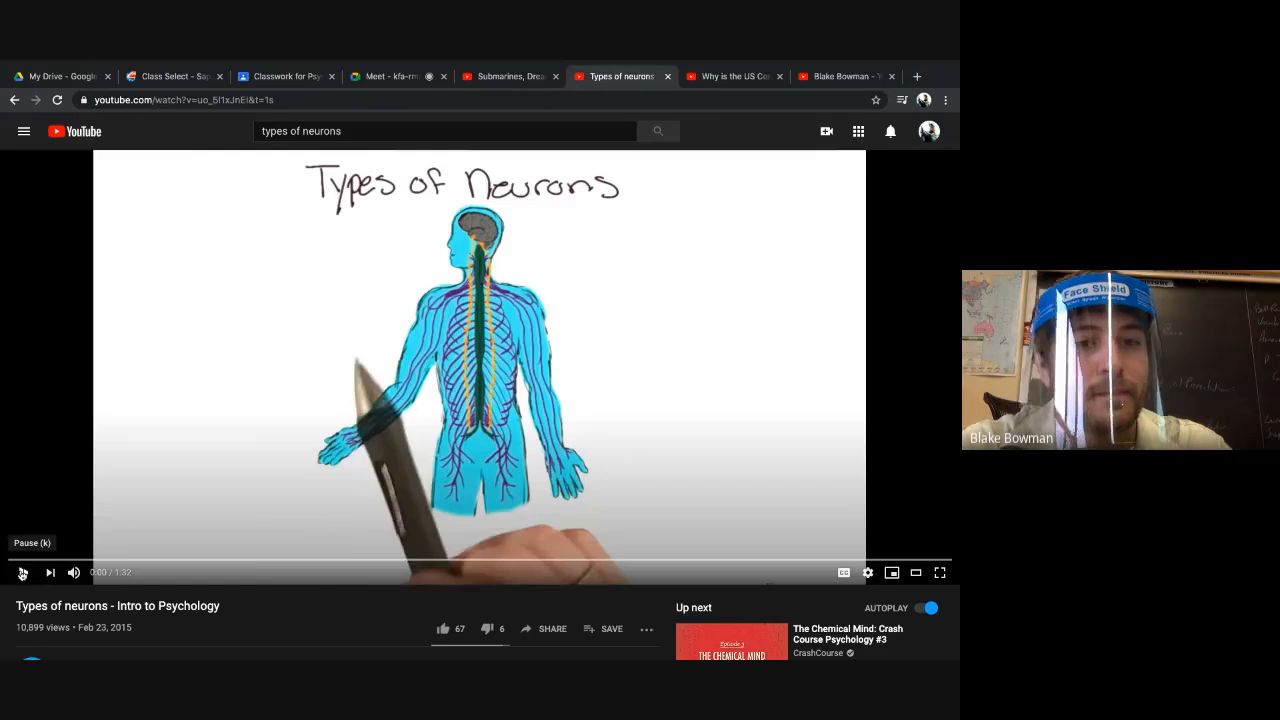
{"action": "left_click", "coordinate": [22, 572]}
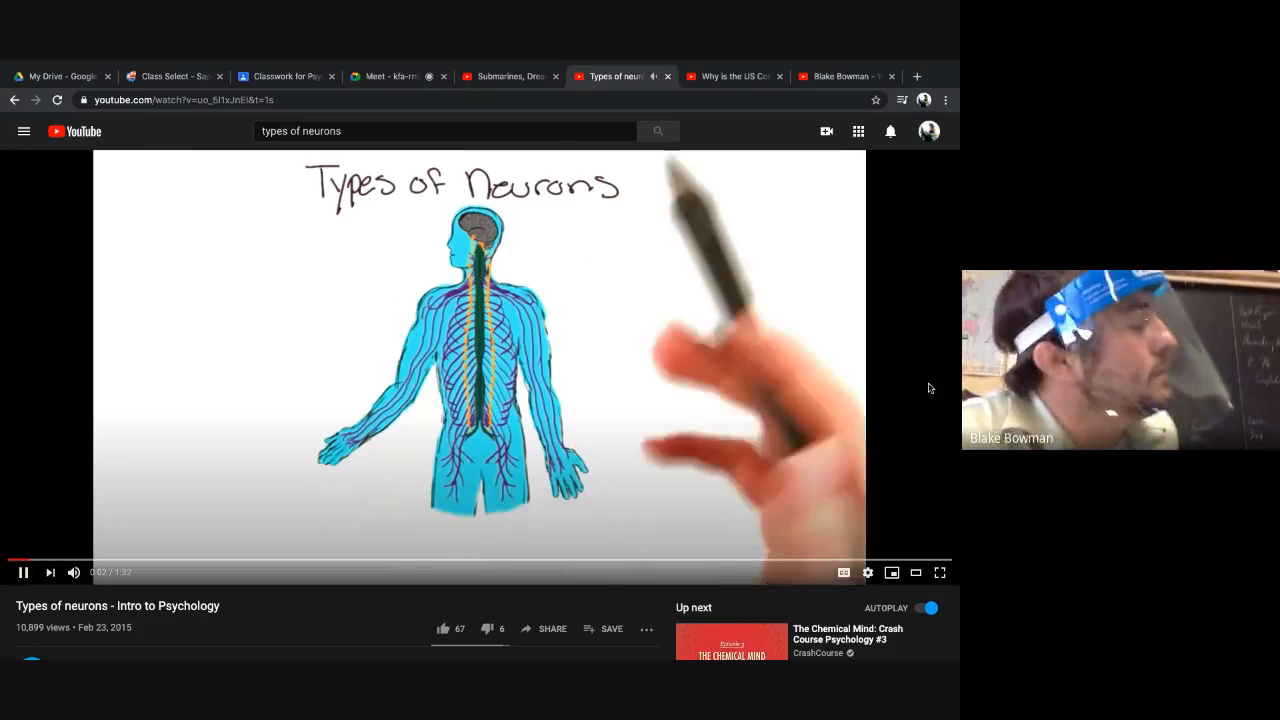